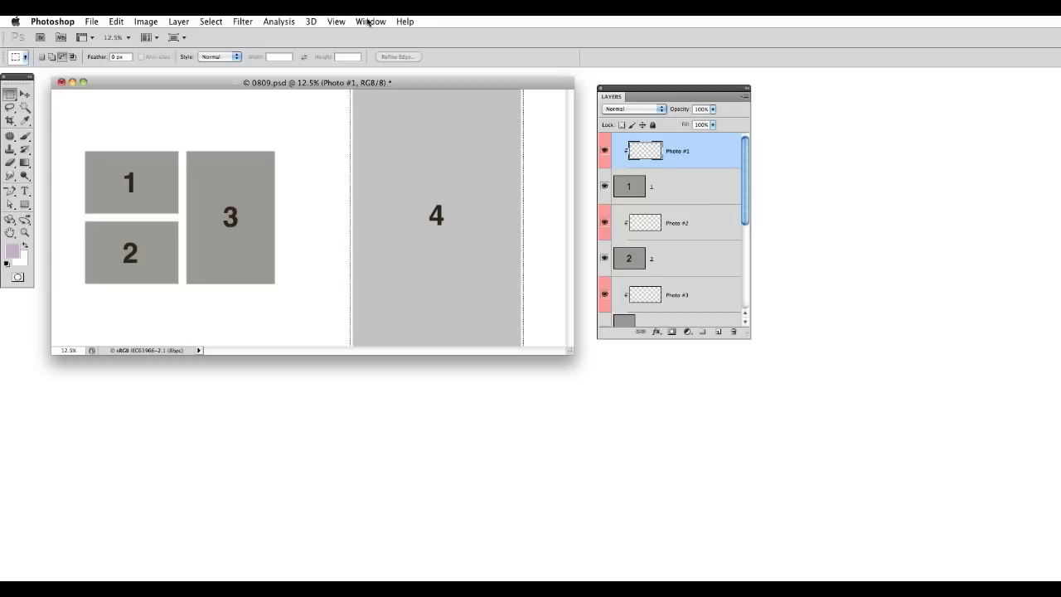
Show the Image Loader extension panel from the Window menu.
{"action": "left_click", "coordinate": [371, 20]}
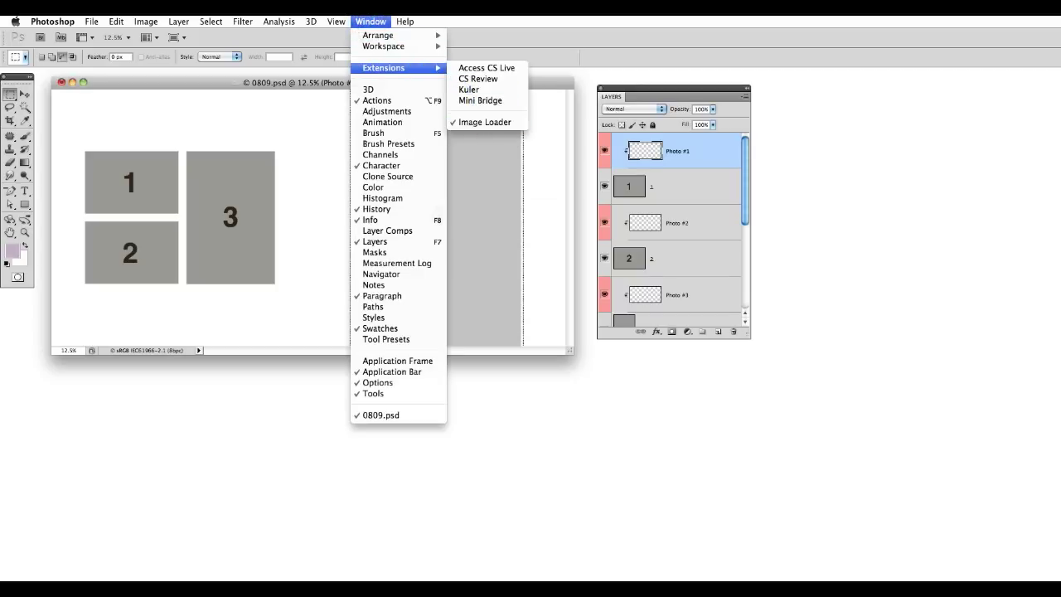
{"action": "left_click", "coordinate": [485, 122]}
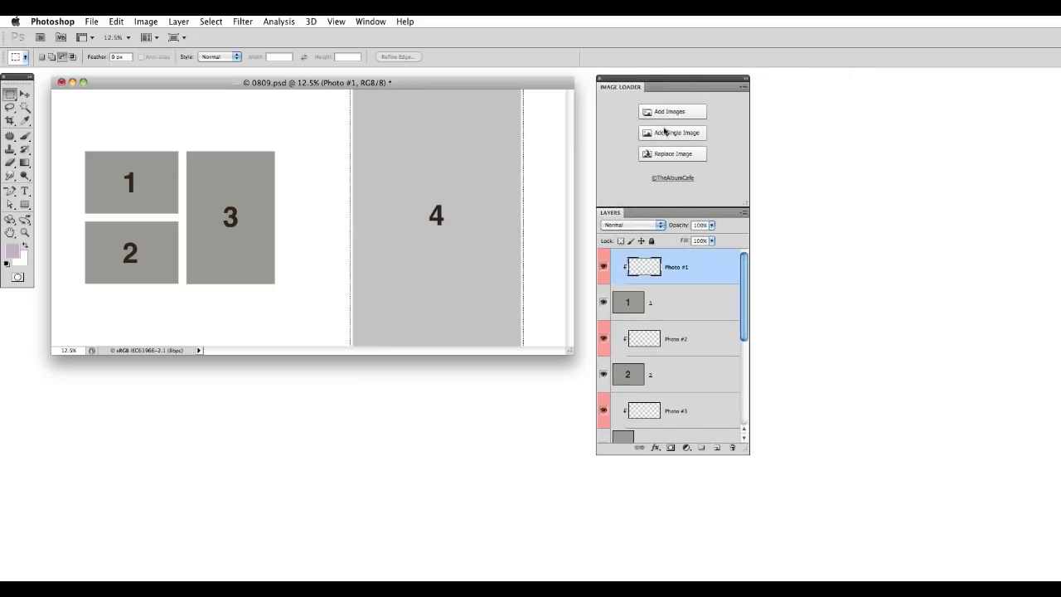
{"action": "mouse_move", "coordinate": [532, 142]}
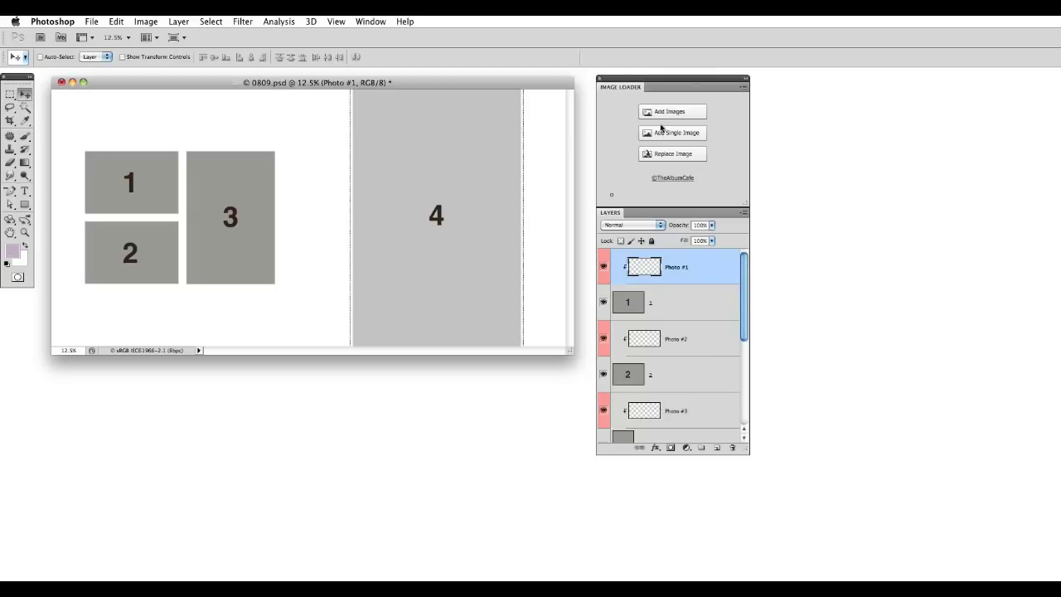
Load portrait photos into the spots, then resize and reposition the third photo.
{"action": "left_click", "coordinate": [671, 112]}
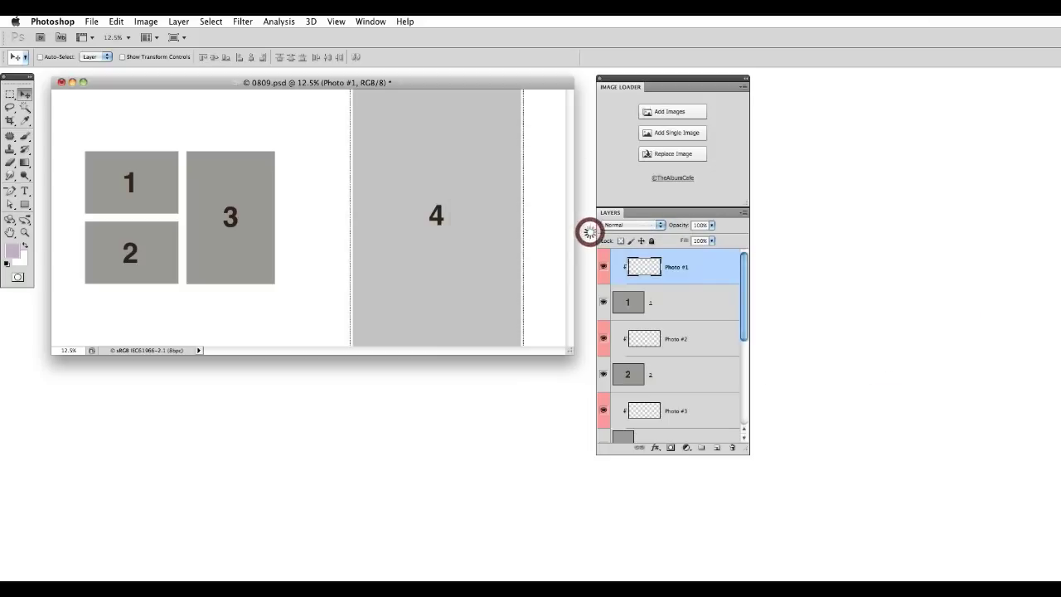
{"action": "left_click", "coordinate": [672, 132]}
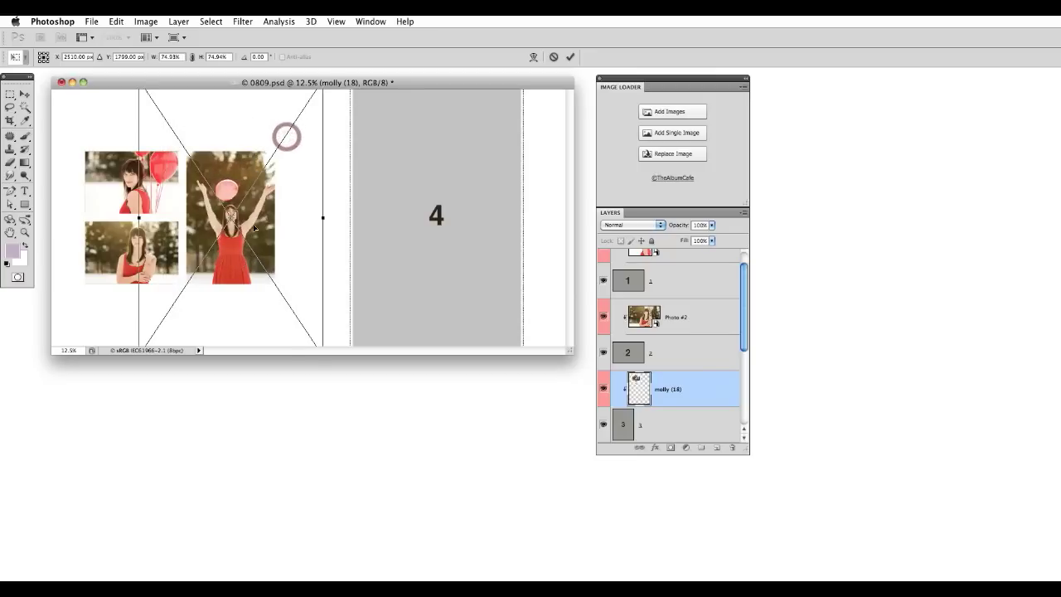
{"action": "left_click_drag", "start_coordinate": [248, 233], "coordinate": [248, 201]}
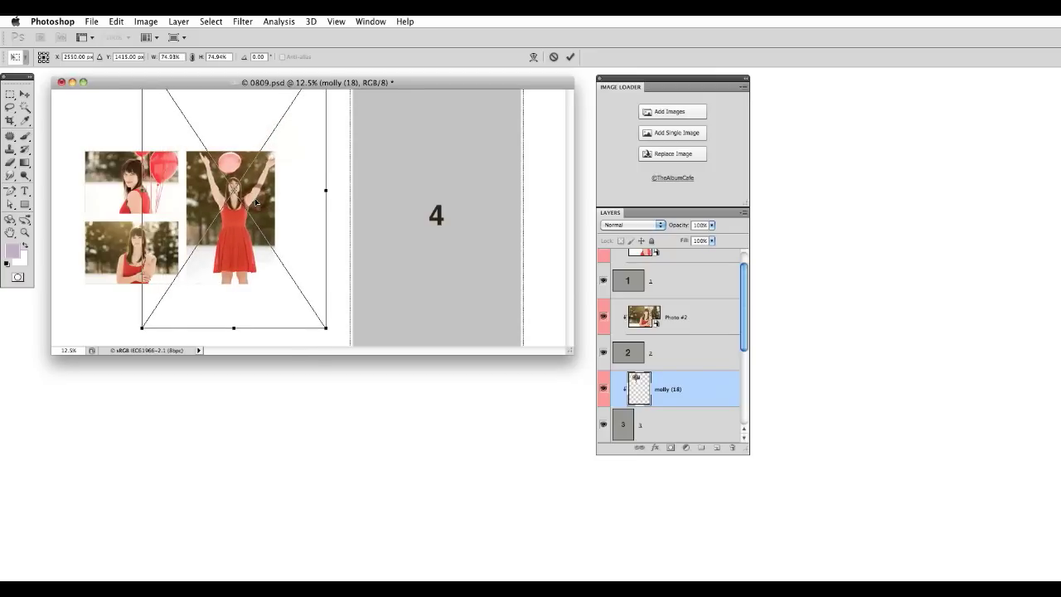
{"action": "left_click", "coordinate": [672, 153]}
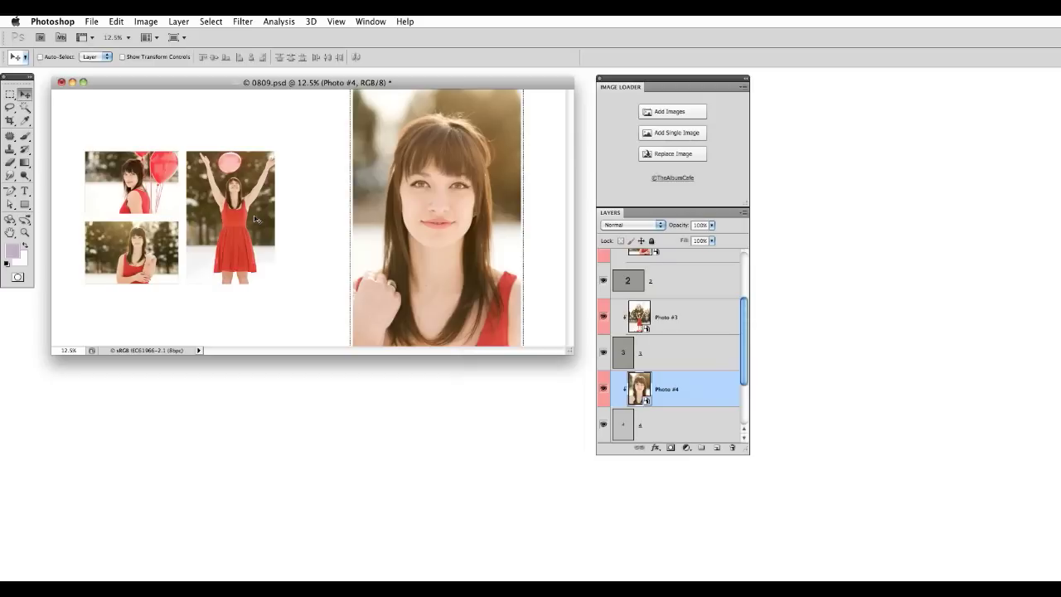
{"action": "mouse_move", "coordinate": [262, 249]}
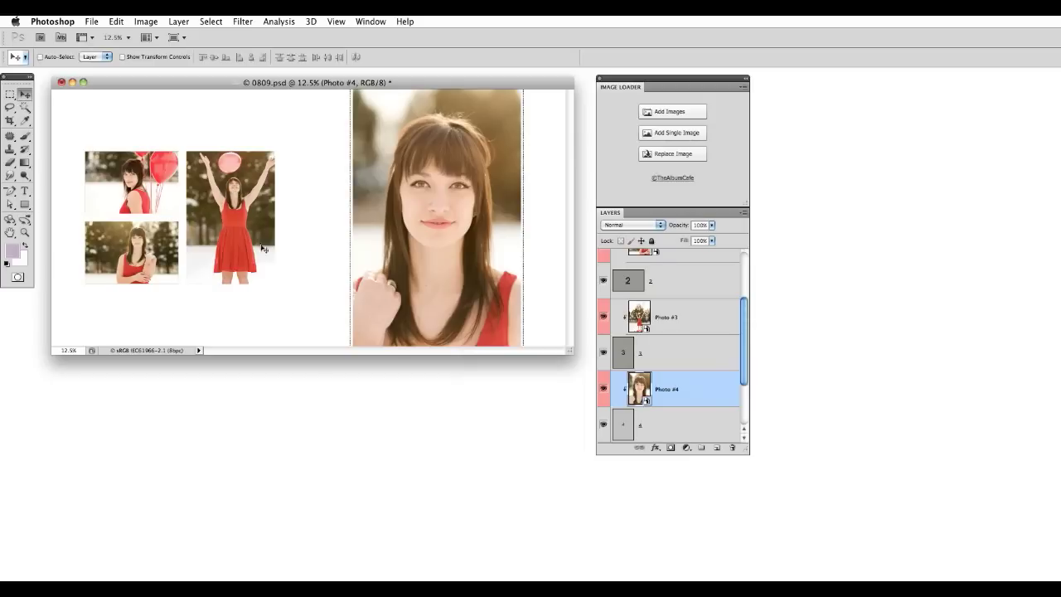
Select the Photo #3 layer and replace its image via Image Loader.
{"action": "left_click", "coordinate": [672, 317]}
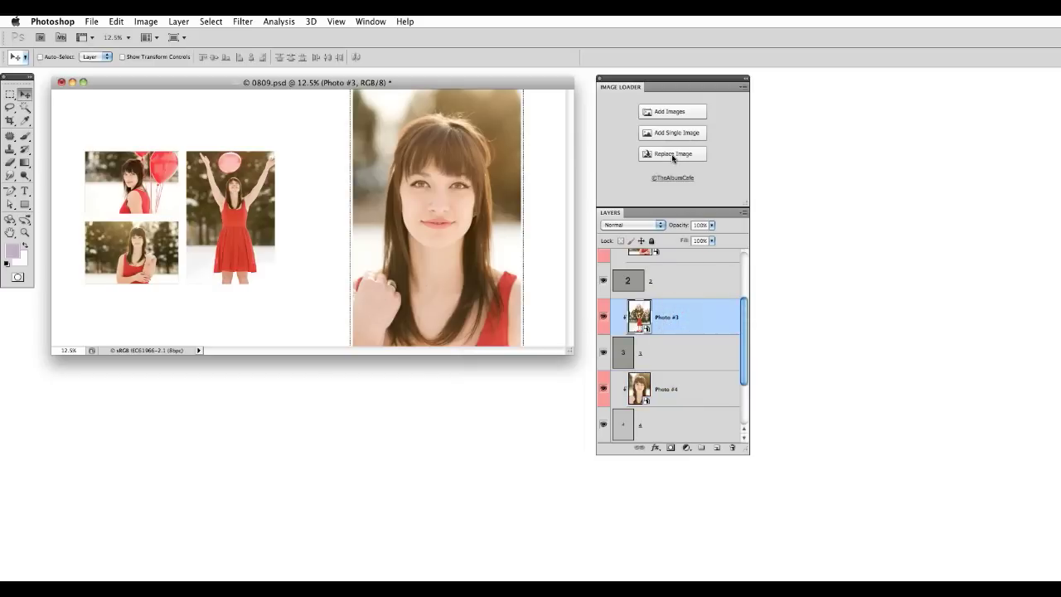
{"action": "left_click", "coordinate": [672, 154]}
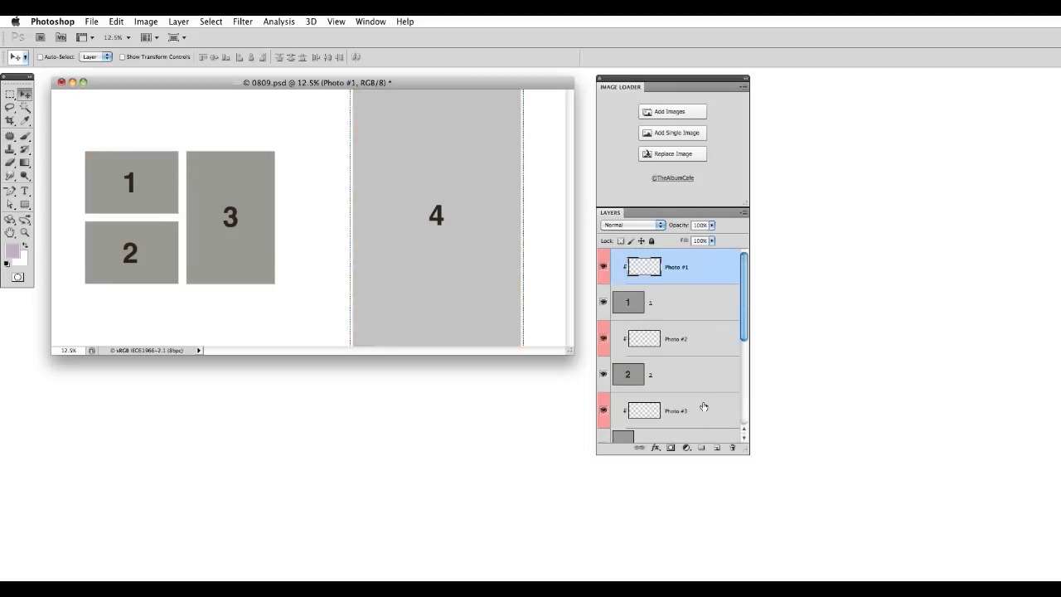
{"action": "mouse_move", "coordinate": [645, 330]}
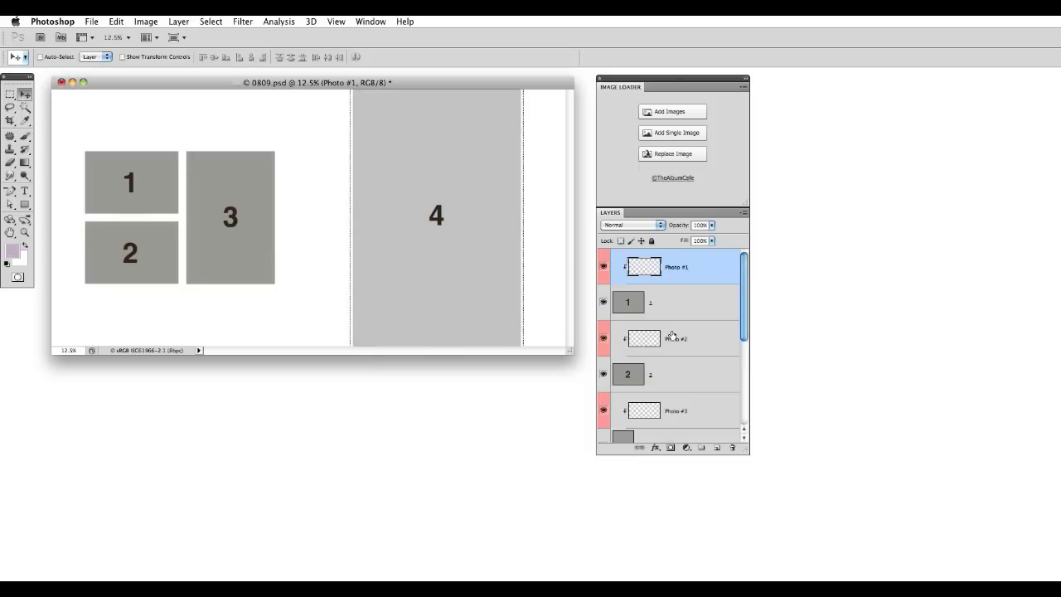
{"action": "scroll", "scroll_direction": "down", "scroll_amount": 3}
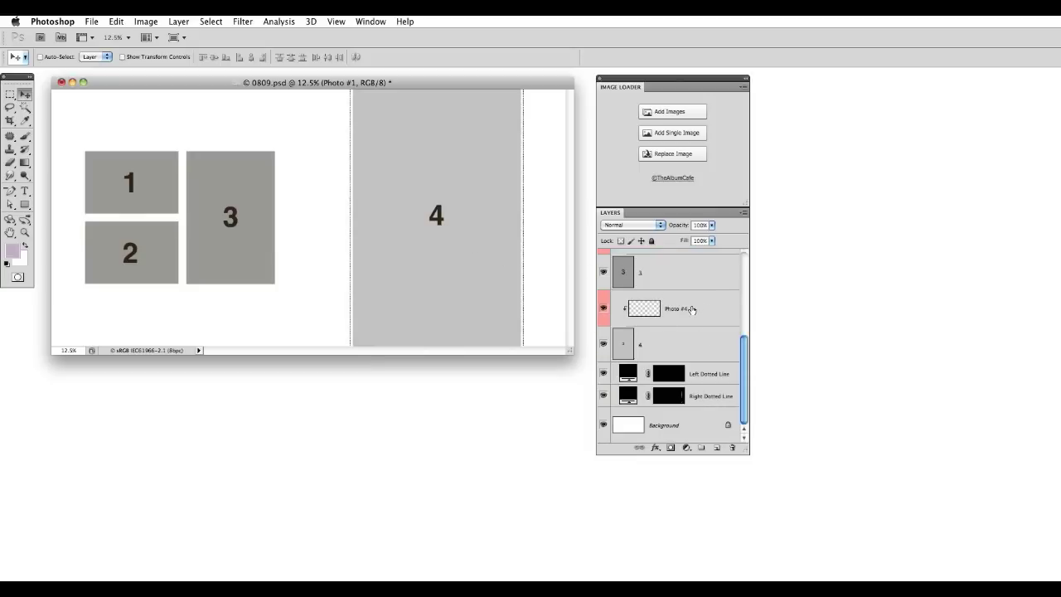
{"action": "left_click", "coordinate": [680, 307]}
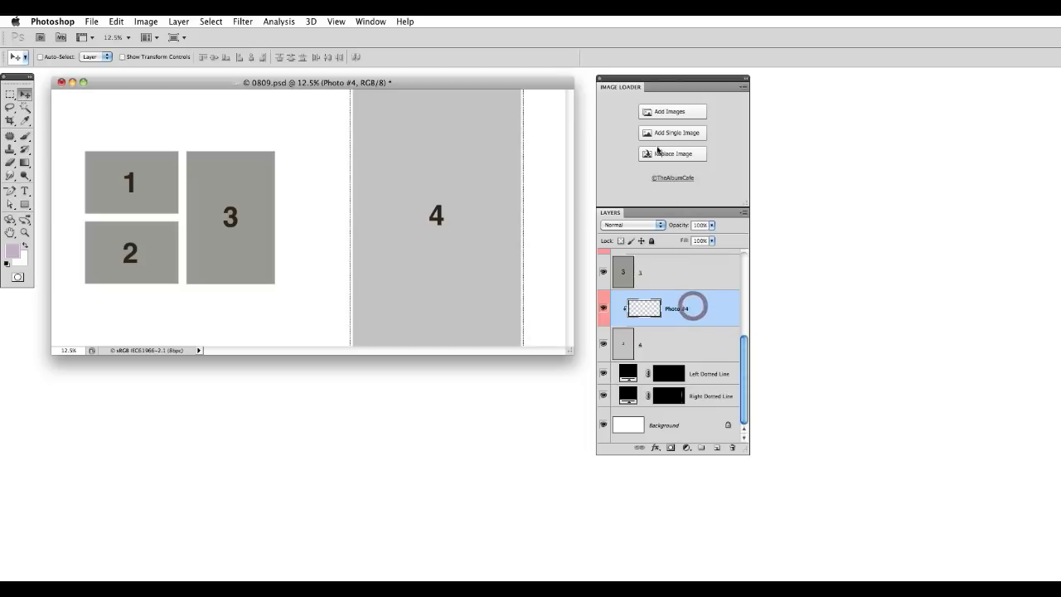